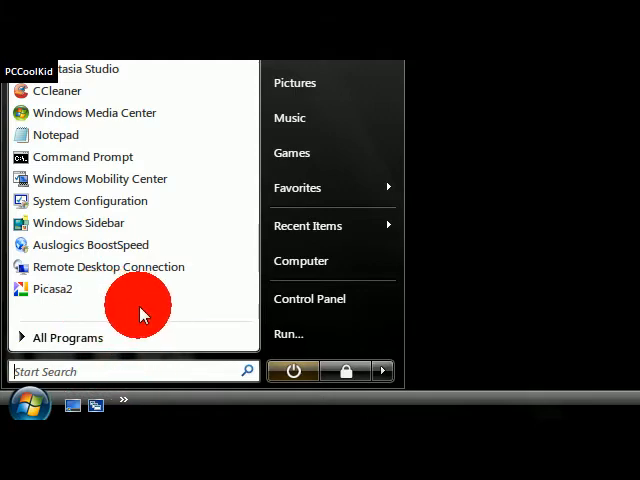
Reach the Customize Start Menu settings from the Start menu's Properties
right_click(52, 288)
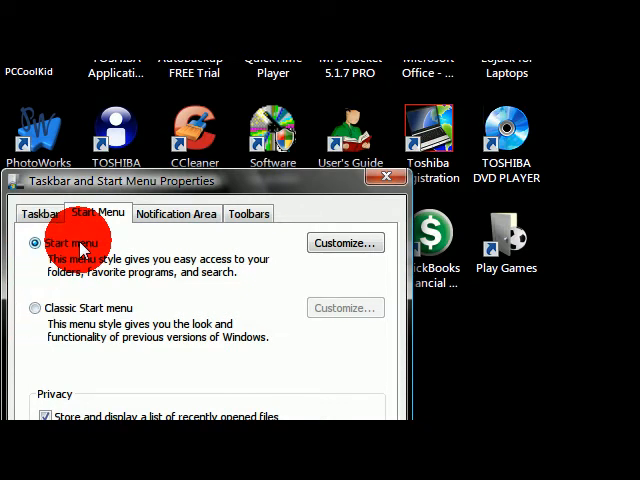
mouse_move(344, 244)
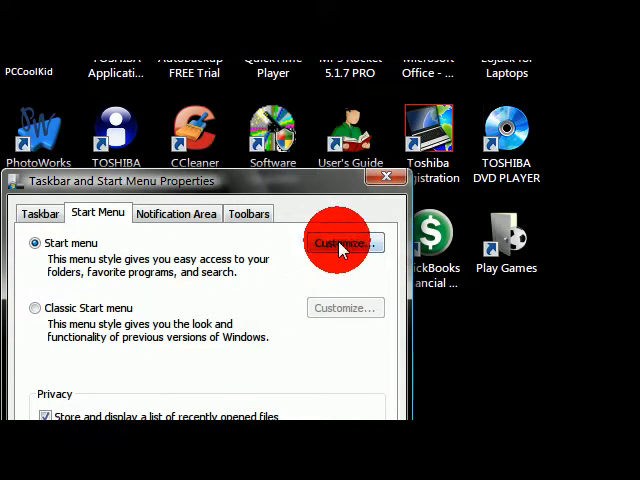
click(336, 242)
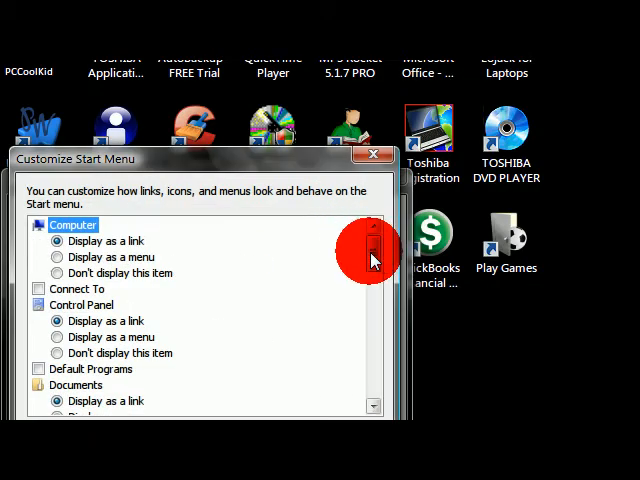
scroll(down, 3)
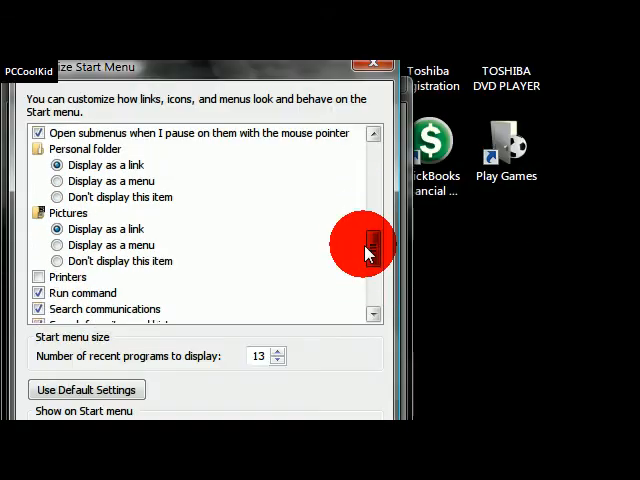
scroll(down, 3)
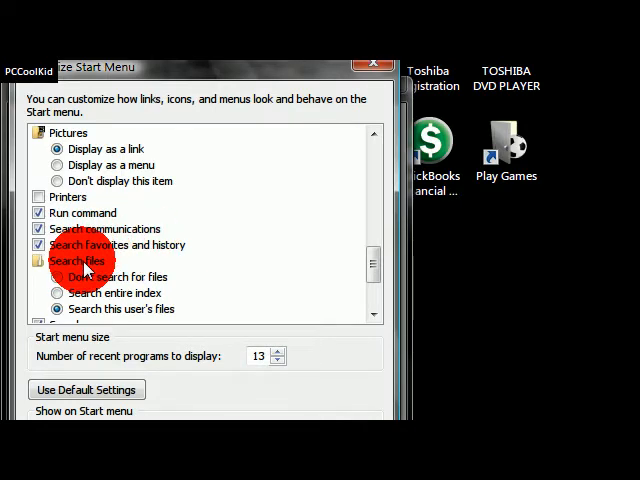
Uncheck Search communications, save the settings, and search 'find' from the Start menu
scroll(down, 3)
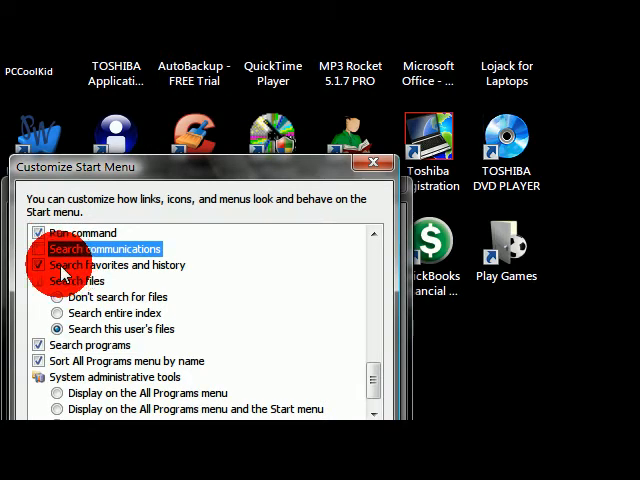
click(40, 250)
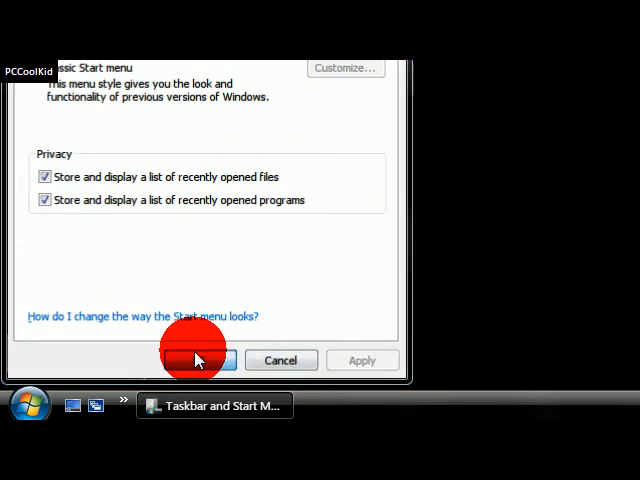
click(196, 360)
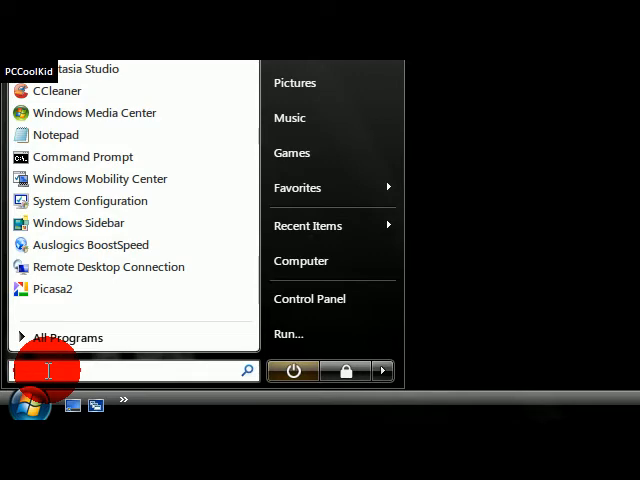
text(find)
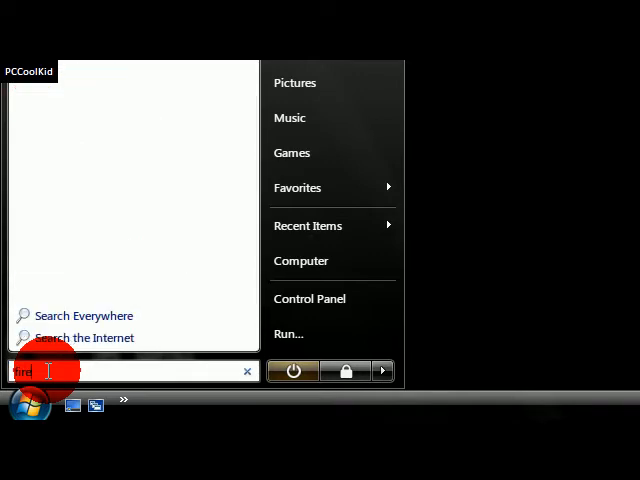